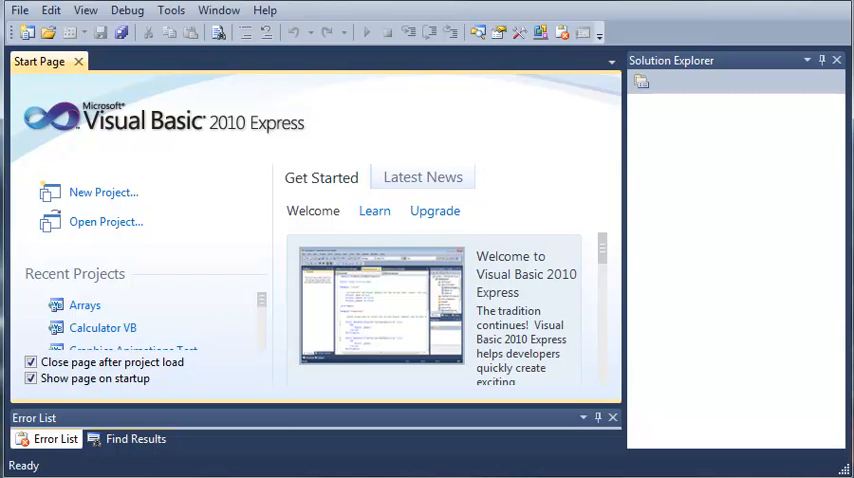
pyautogui.moveTo(84, 304)
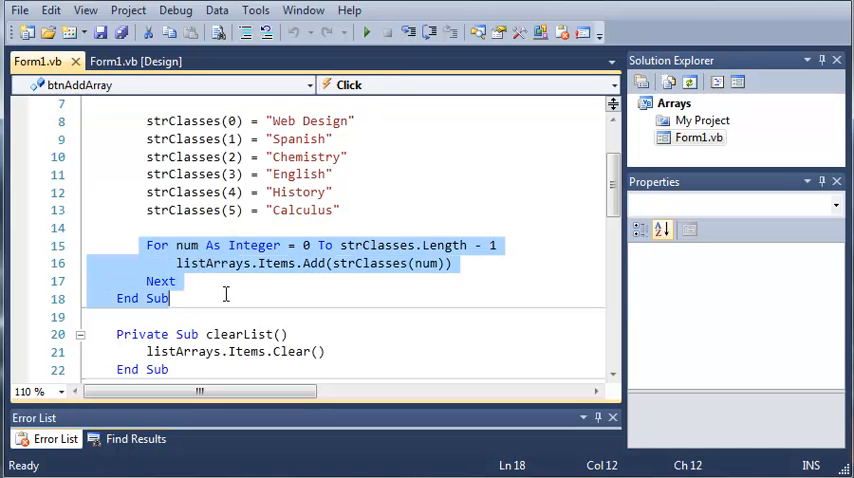
pyautogui.click(178, 280)
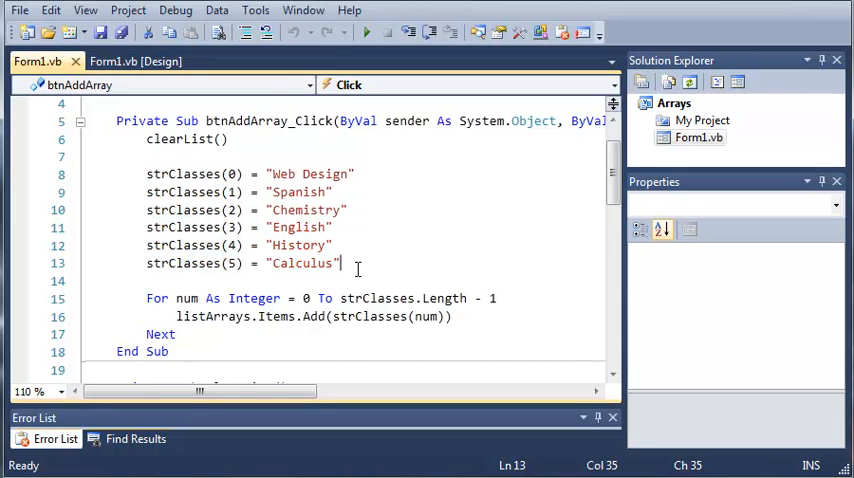
pyautogui.scroll(3)
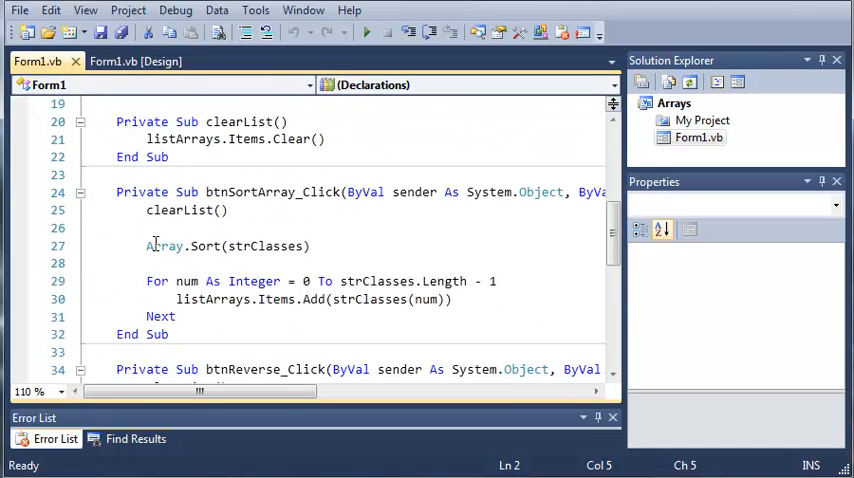
pyautogui.scroll(-3)
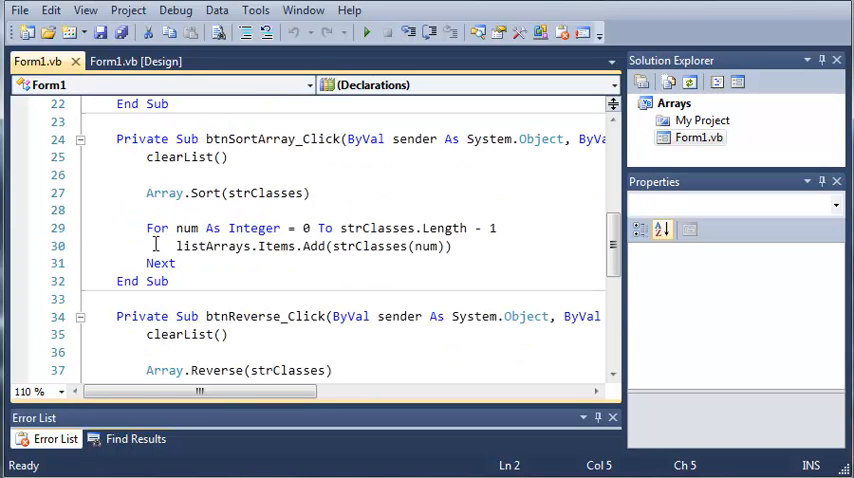
pyautogui.moveTo(210, 246)
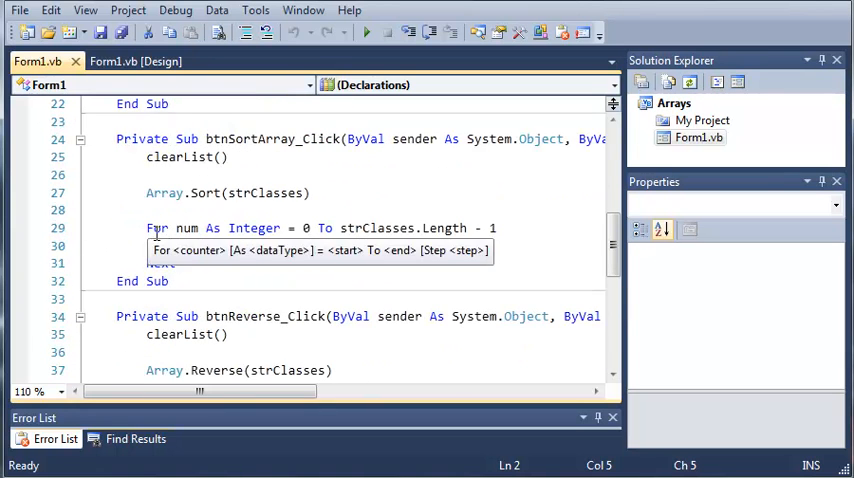
pyautogui.write('listArrays.Items.Add(strClasses(num))')
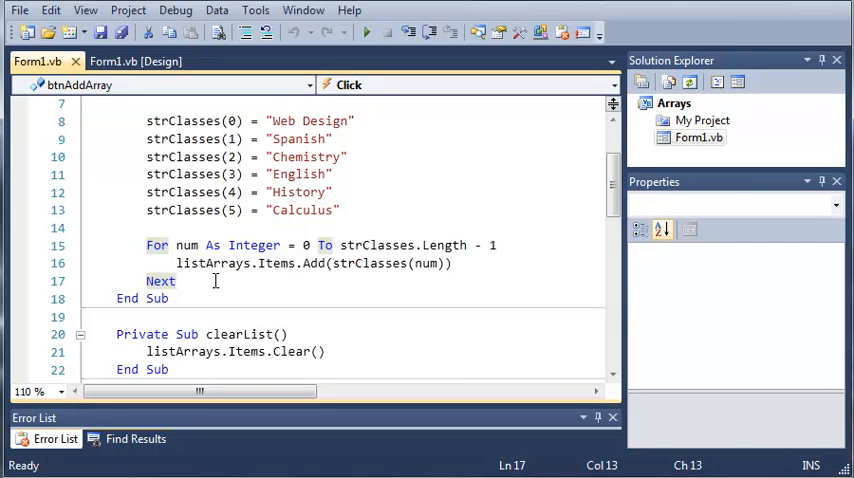
# Replace the old For loop with the header For Each item As String In strClasses
pyautogui.doubleClick(160, 280)
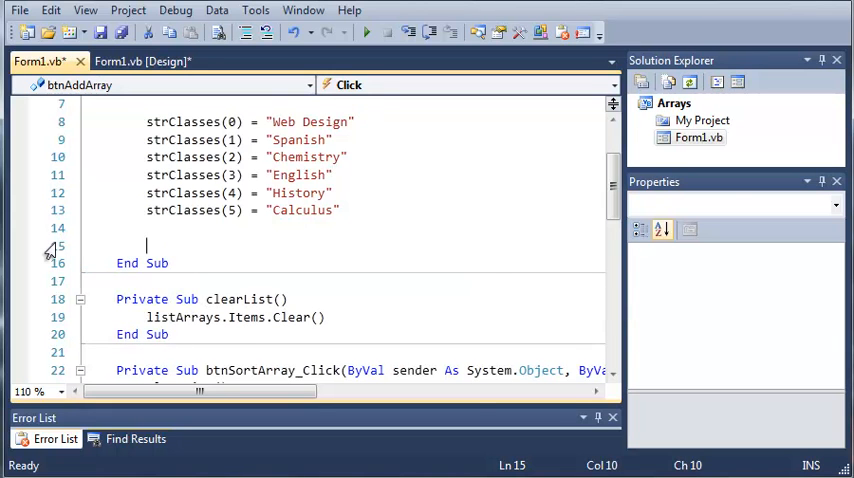
pyautogui.write('For Each')
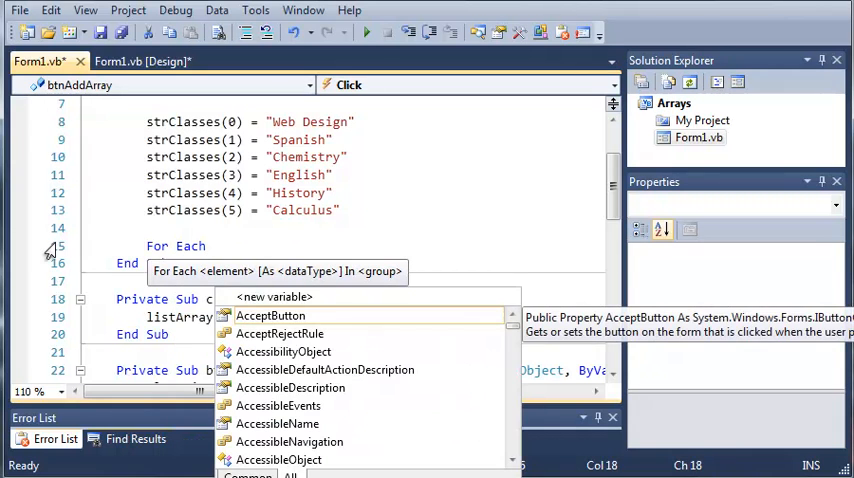
pyautogui.write('item')
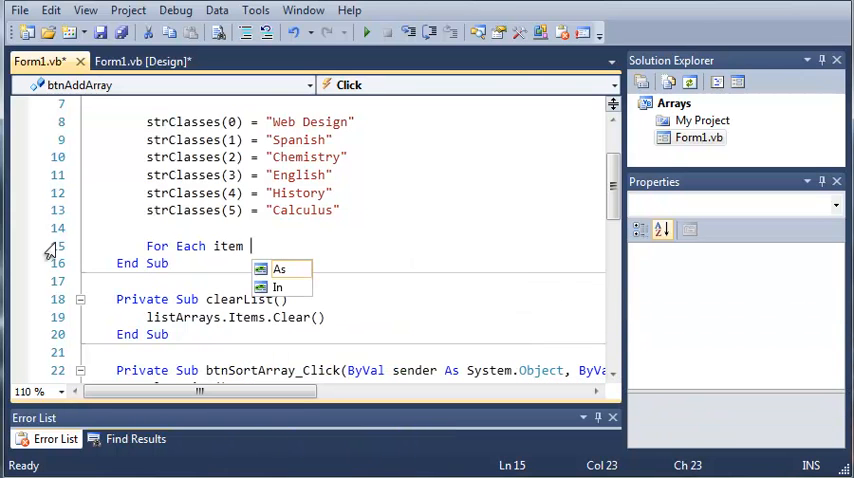
pyautogui.moveTo(280, 268)
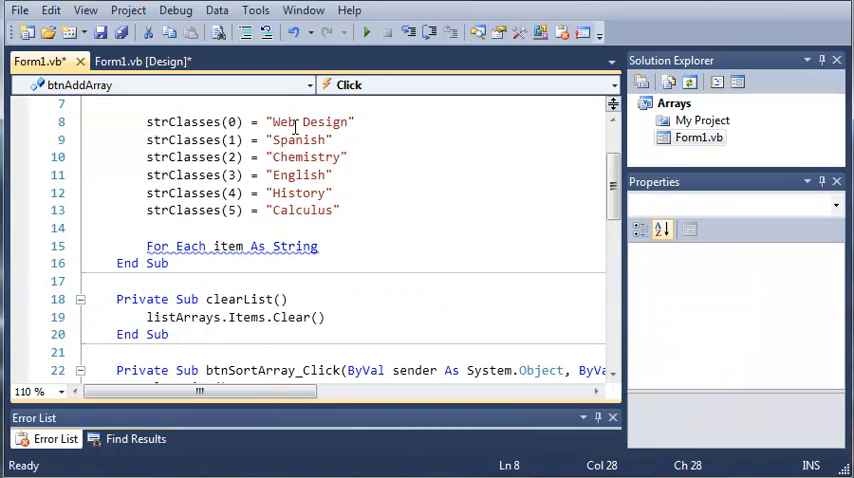
pyautogui.write('Int')
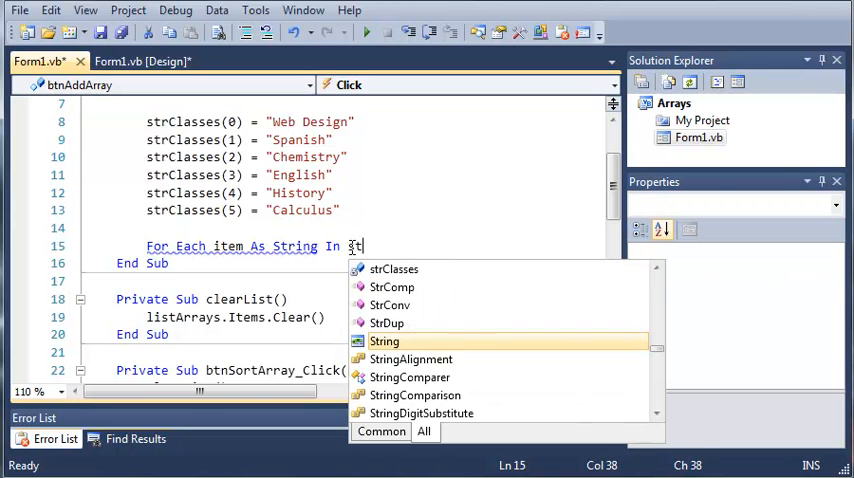
pyautogui.write('rClasses')
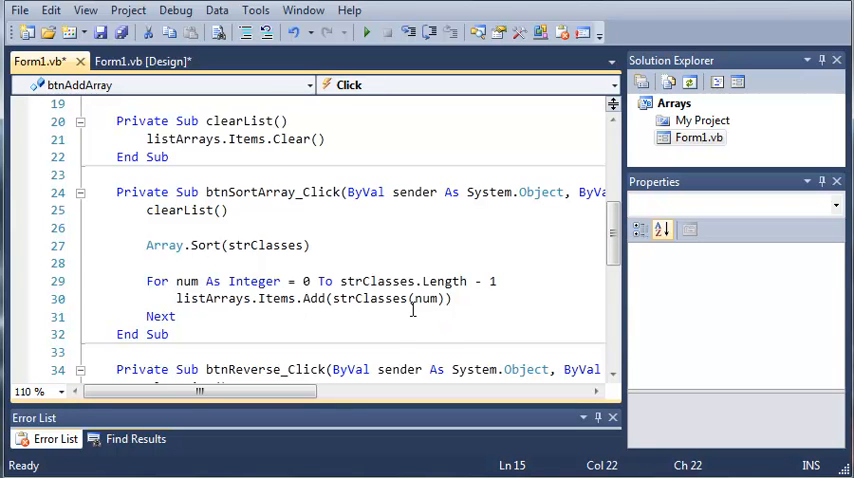
# Fill the loop body with listArrays.Items.Add(item)
pyautogui.scroll(3)
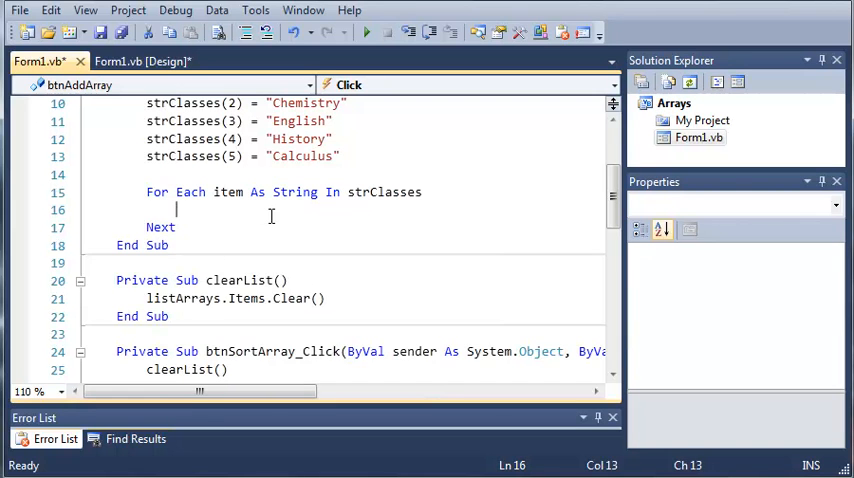
pyautogui.write('listArrays')
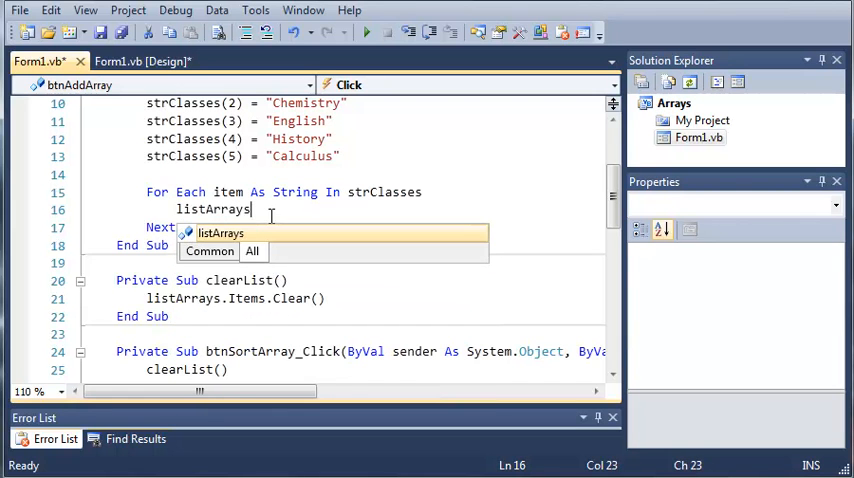
pyautogui.write('.Items.A')
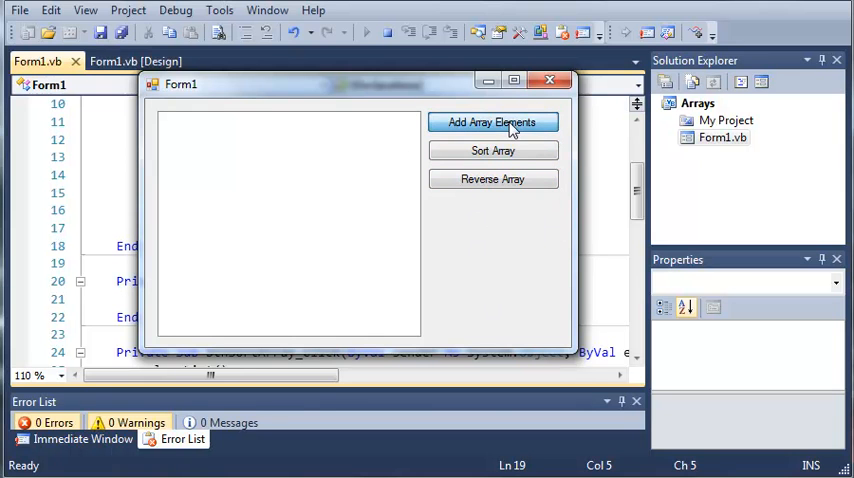
# Add the array elements so the running Form1 lists all six classes
pyautogui.click(492, 122)
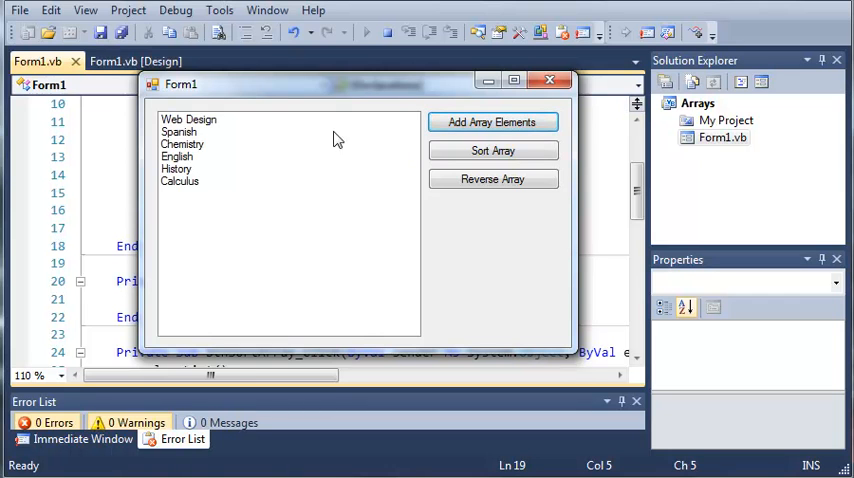
pyautogui.moveTo(188, 204)
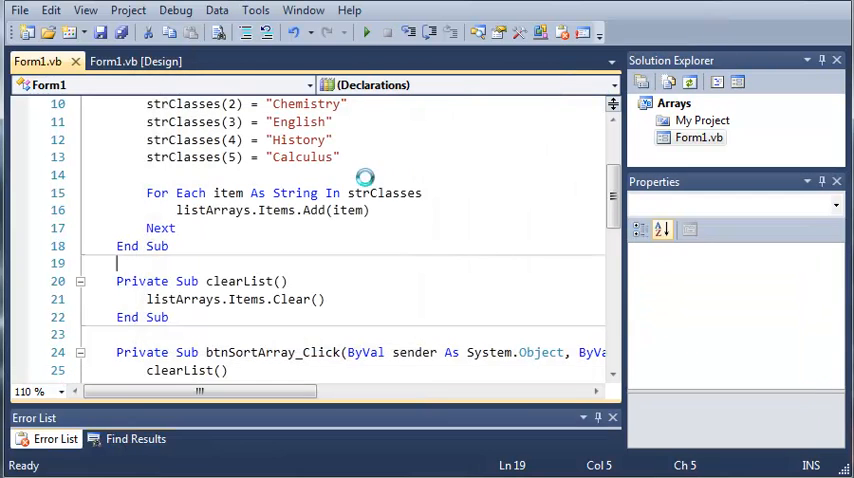
# Start the For Each x As String In strClasses loop in btnSortArray_Click
pyautogui.scroll(-3)
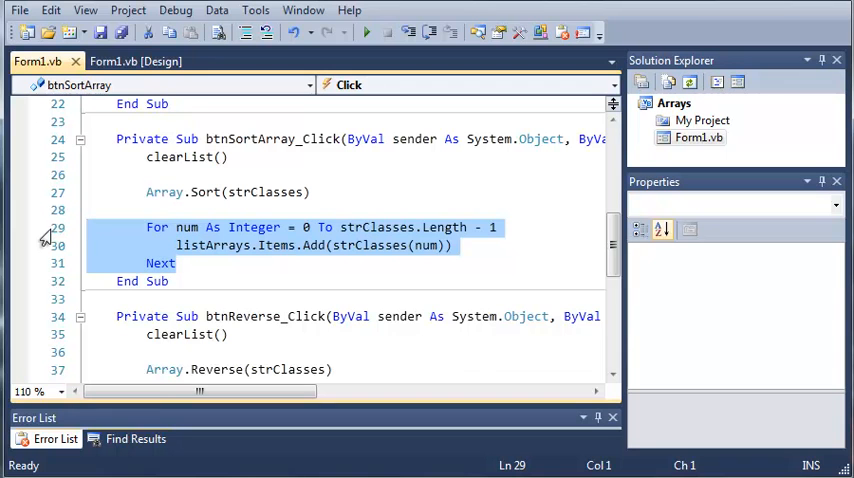
pyautogui.write('Fo')
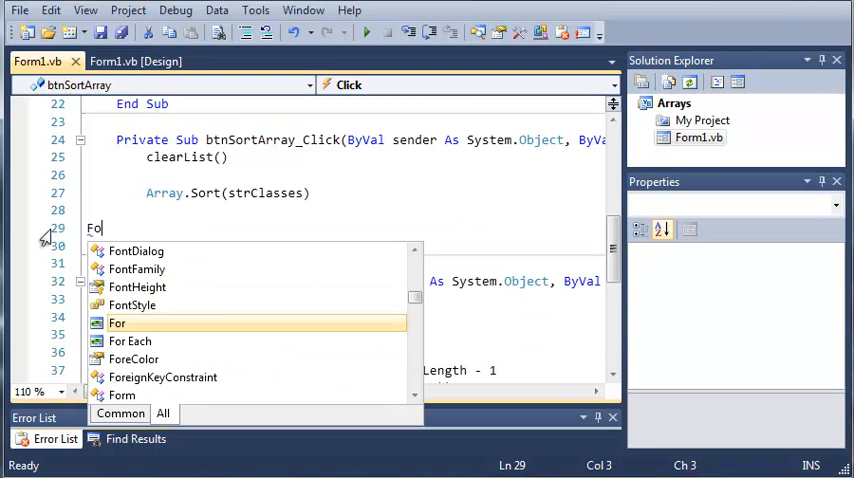
pyautogui.press('backspace')
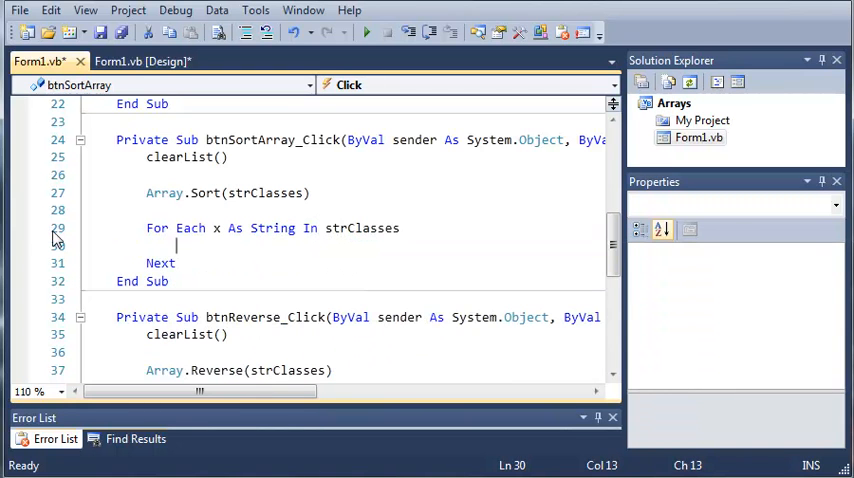
# Add listArrays.Items.Add(x) inside the sort sub's For Each loop
pyautogui.write('listArrays.')
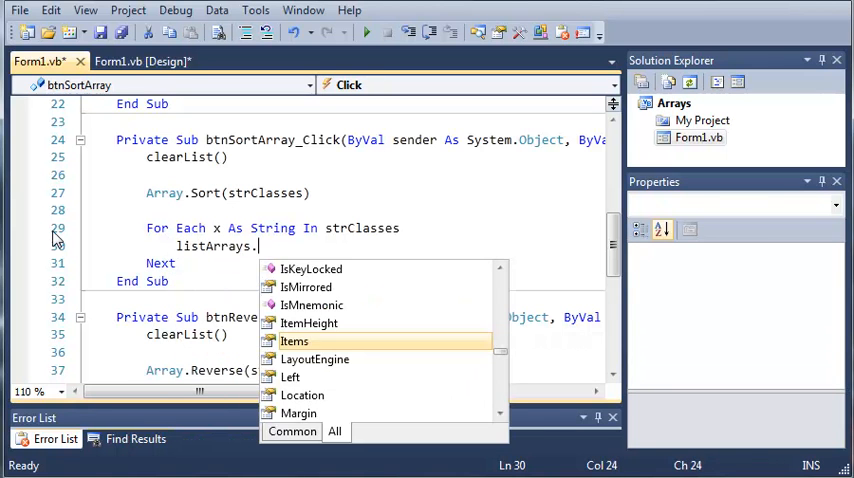
pyautogui.write('Items.')
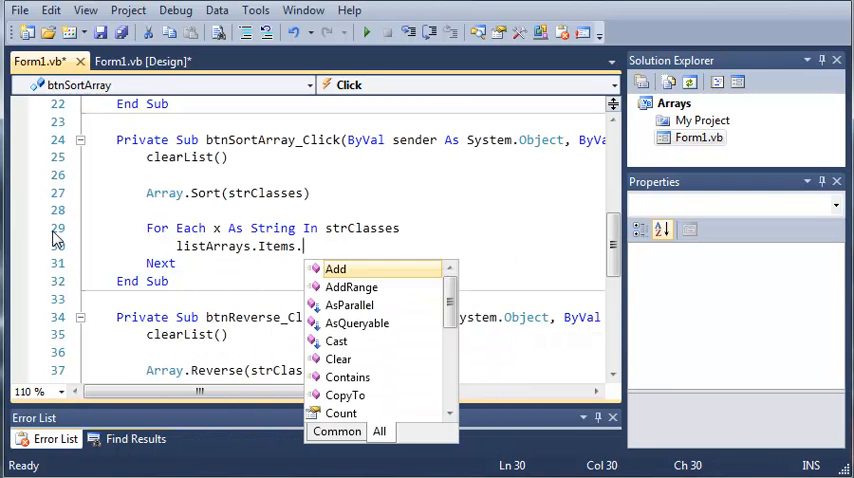
pyautogui.write('Add(')
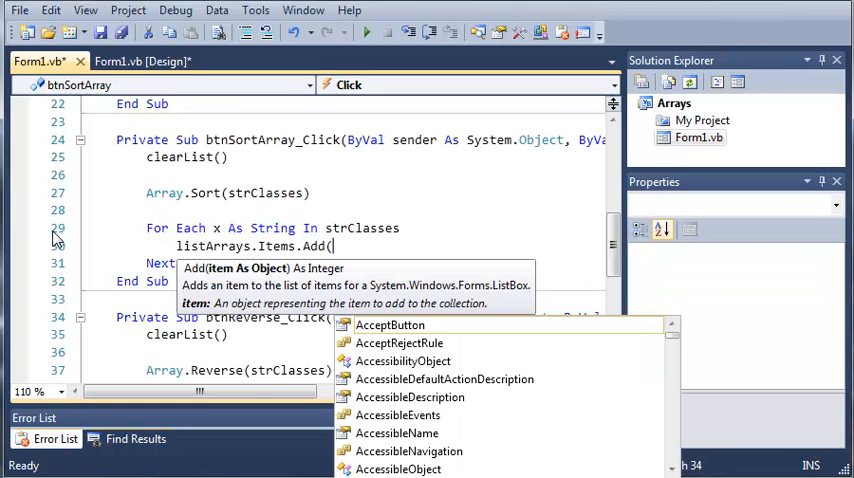
pyautogui.write('x)')
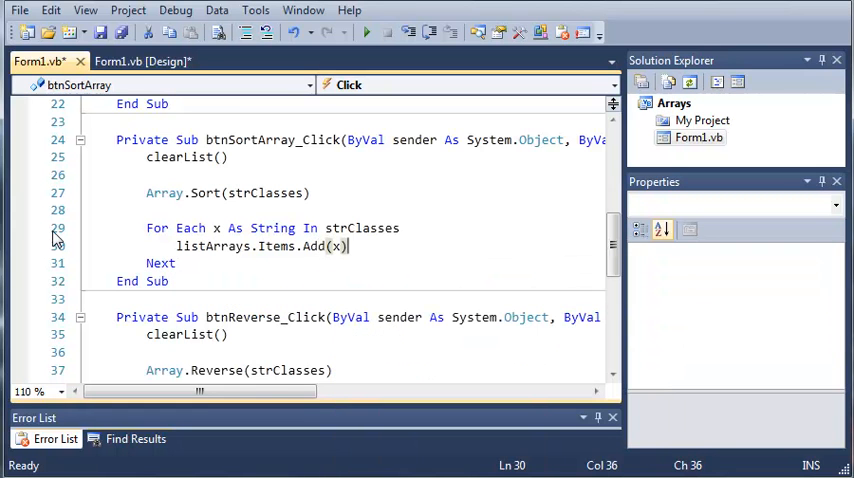
pyautogui.scroll(-3)
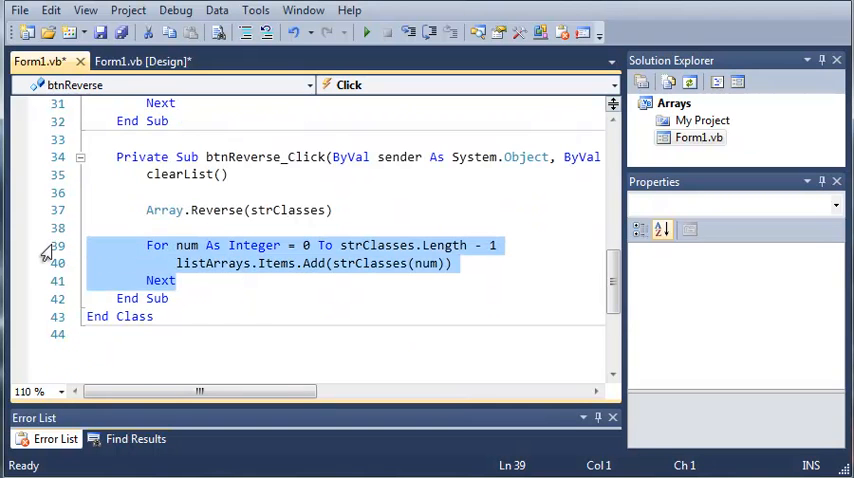
# Replace the For num loop with For Each strClass As String In strClasses
pyautogui.press('Delete')
pyautogui.write('For Each')
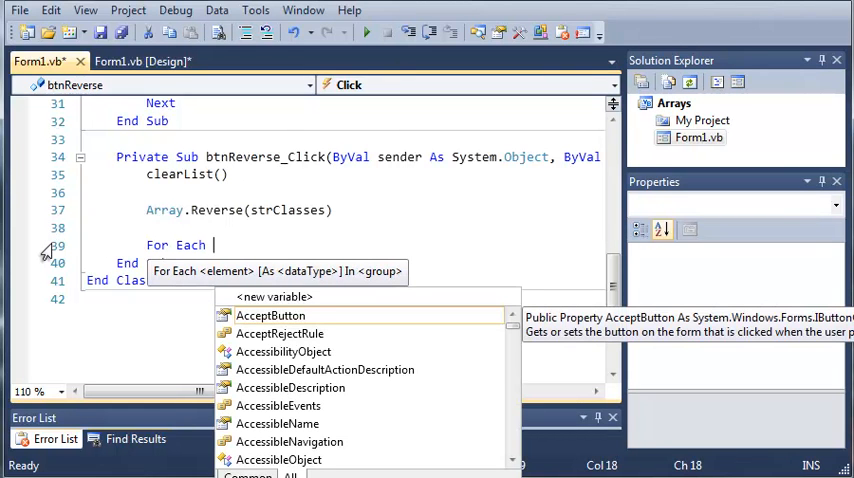
pyautogui.write('c')
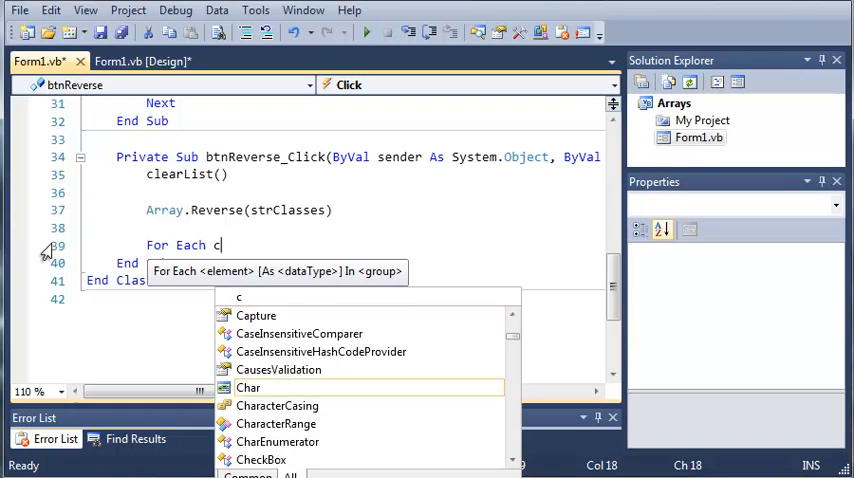
pyautogui.write('trClass As String')
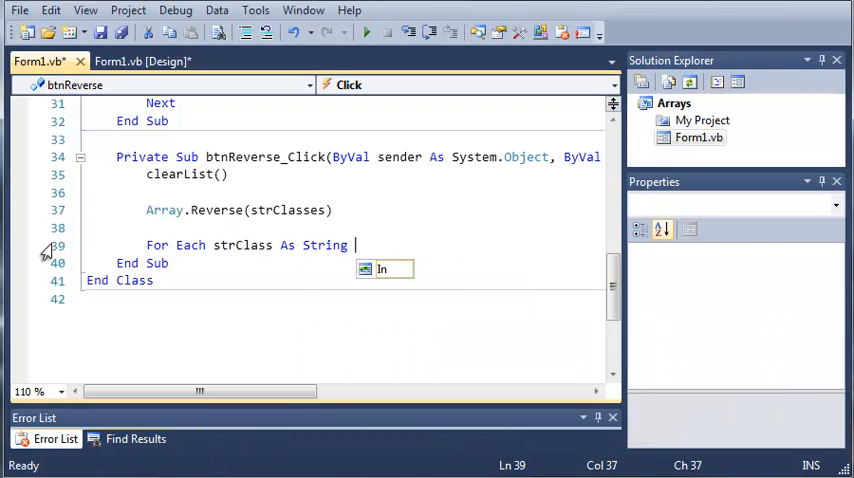
pyautogui.write('In StrC')
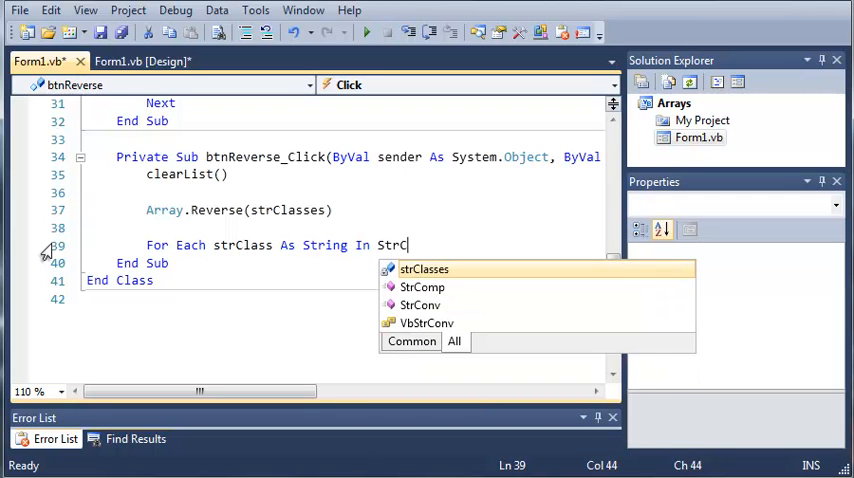
pyautogui.press('Enter')
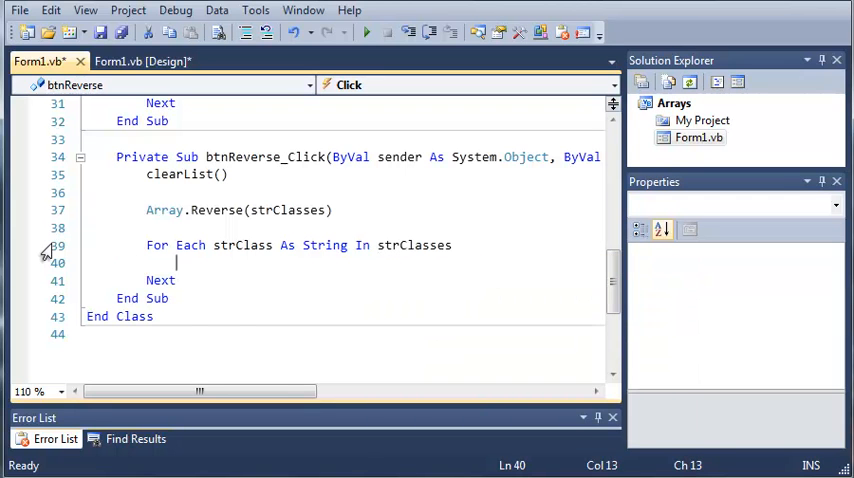
# Add listArrays.Items.Add(strClass) inside the reverse sub's loop
pyautogui.write('listAr')
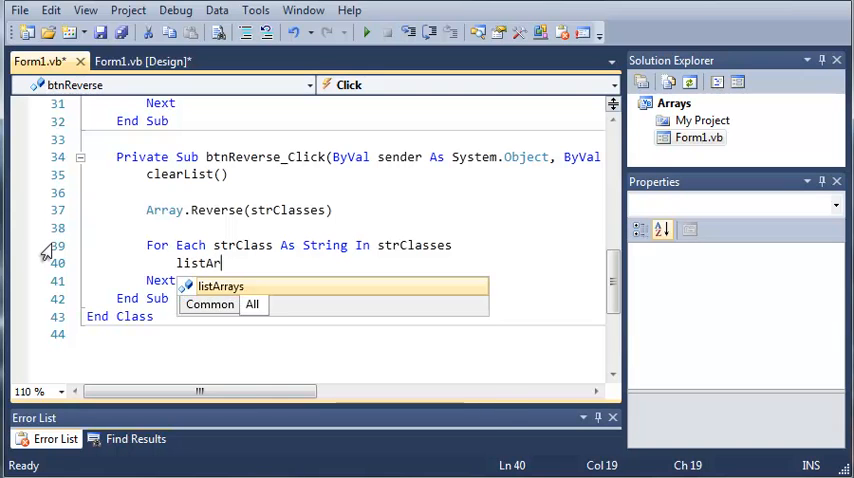
pyautogui.write('rays.Items.Add(strClass')
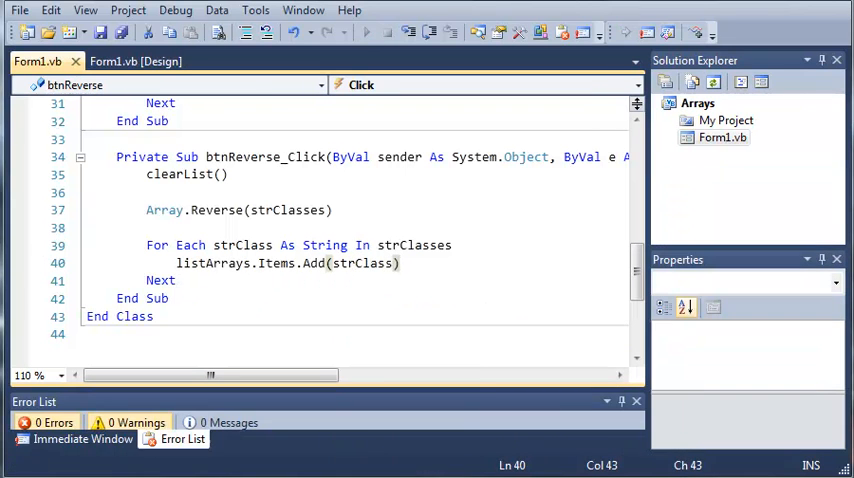
pyautogui.click(368, 32)
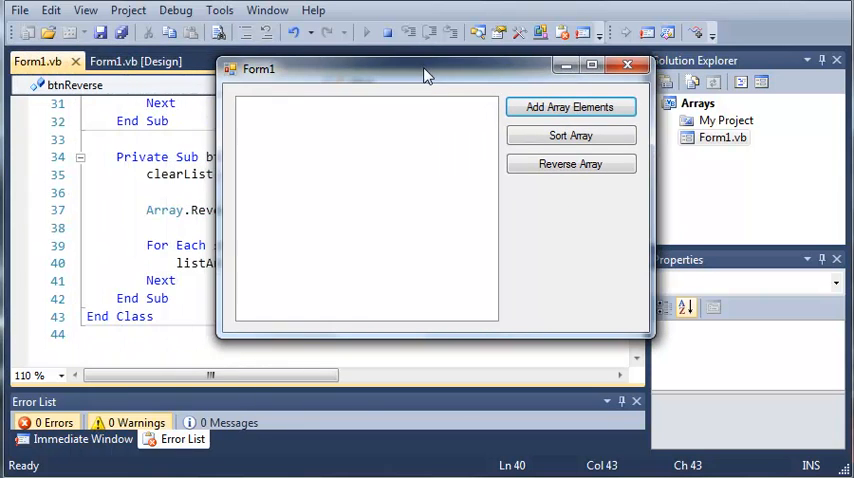
pyautogui.click(570, 108)
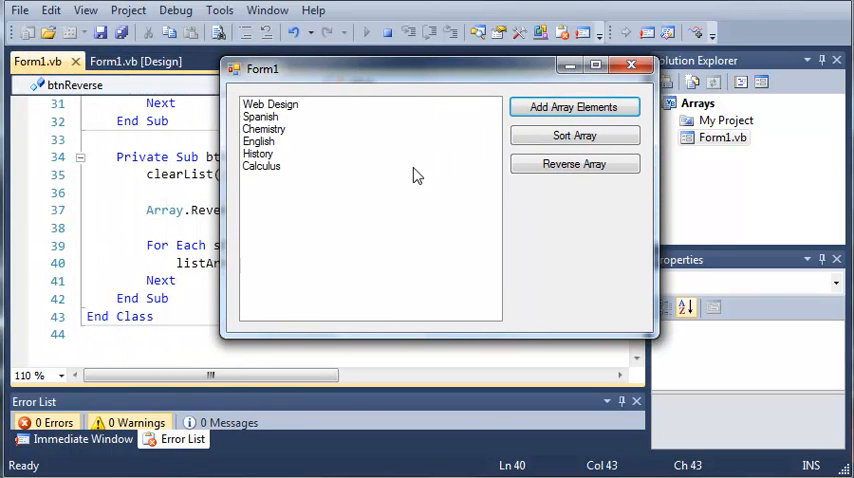
pyautogui.click(574, 136)
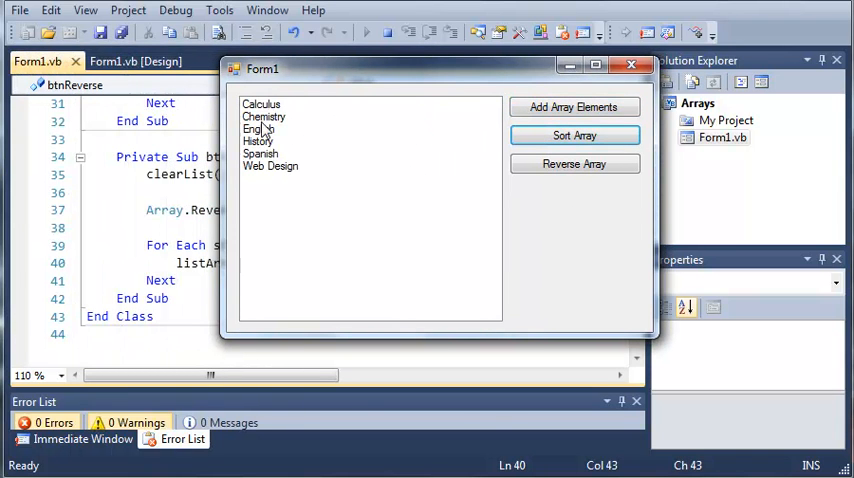
pyautogui.click(574, 164)
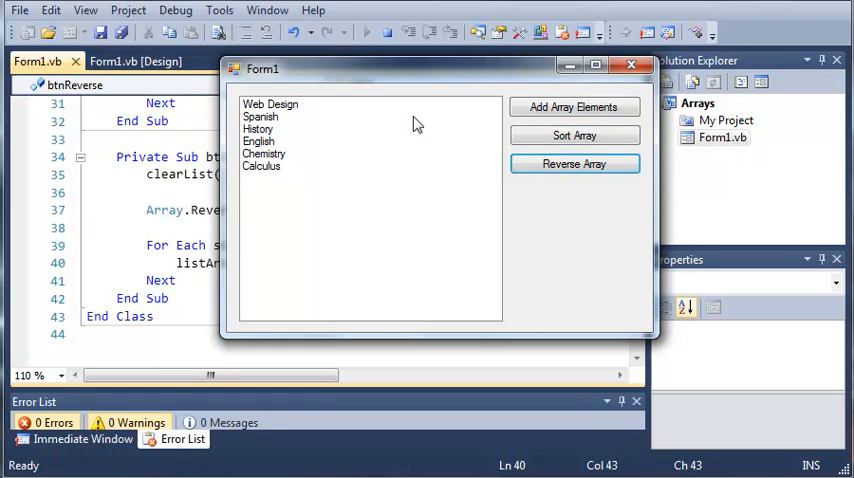
pyautogui.click(574, 164)
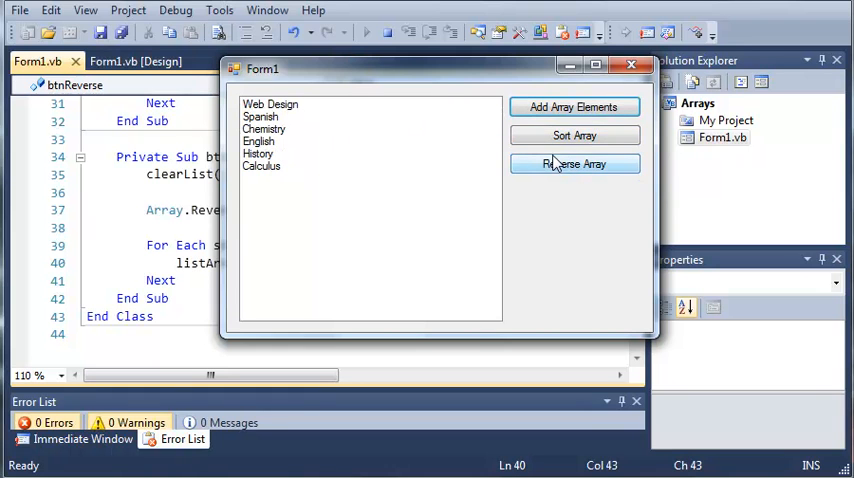
pyautogui.click(574, 164)
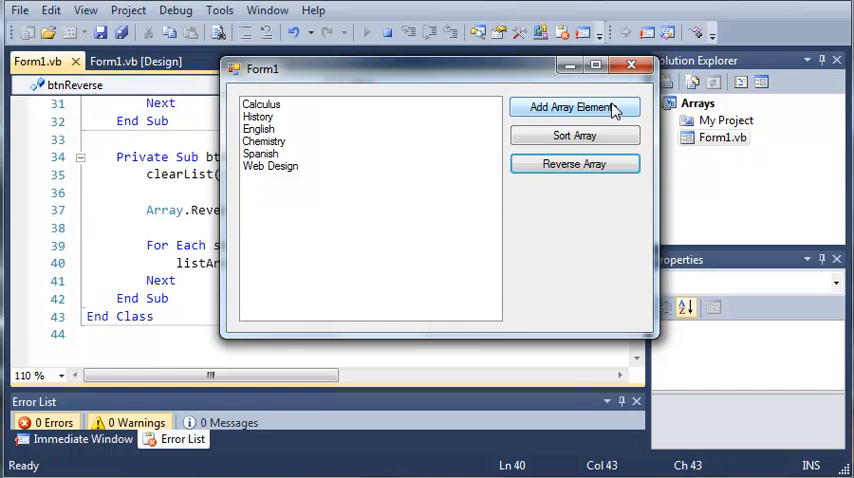
pyautogui.click(632, 64)
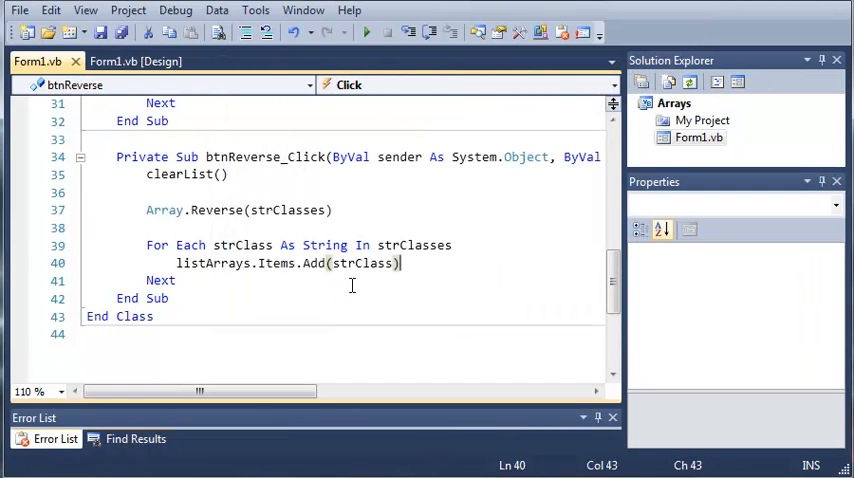